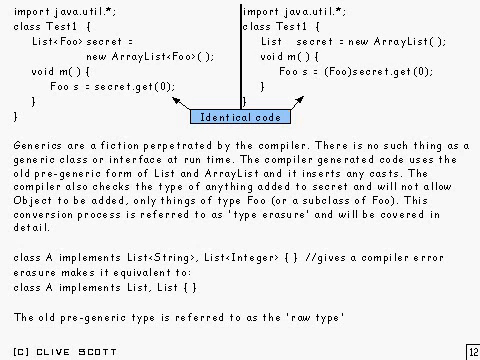
mouse_move(128, 162)
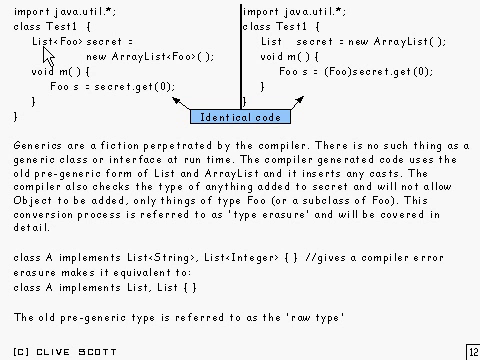
mouse_move(92, 54)
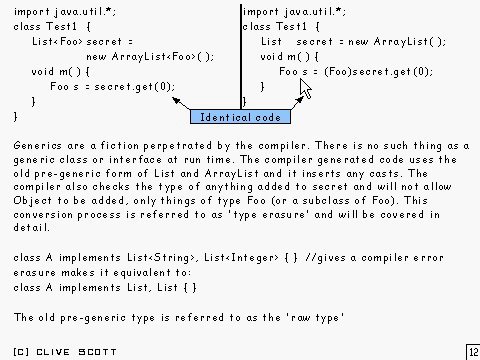
mouse_move(304, 84)
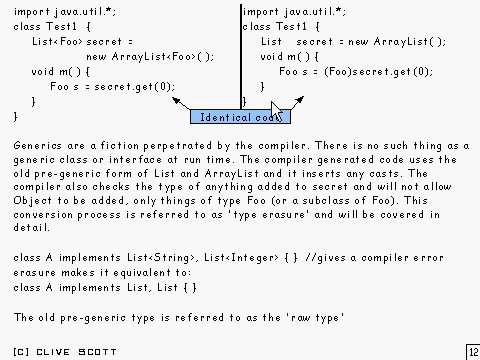
mouse_move(312, 84)
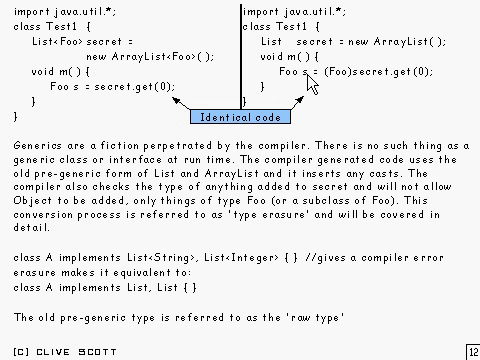
mouse_move(248, 104)
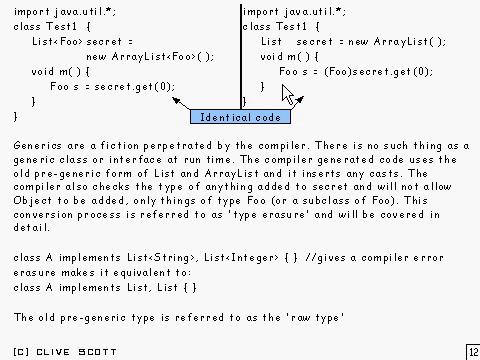
mouse_move(84, 108)
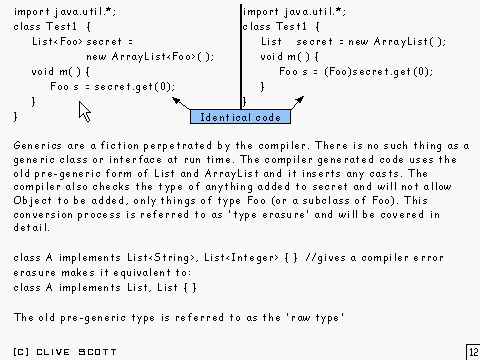
mouse_move(136, 124)
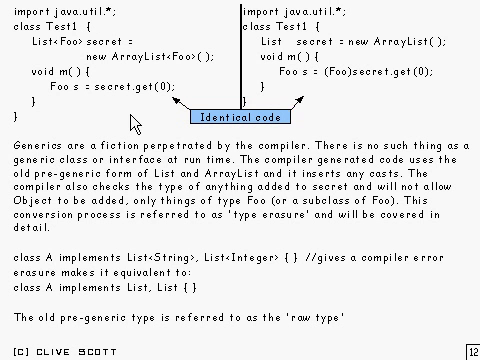
mouse_move(134, 124)
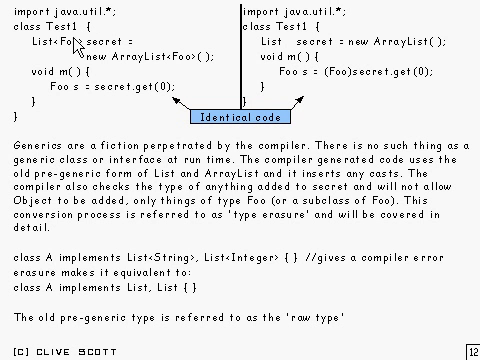
mouse_move(80, 110)
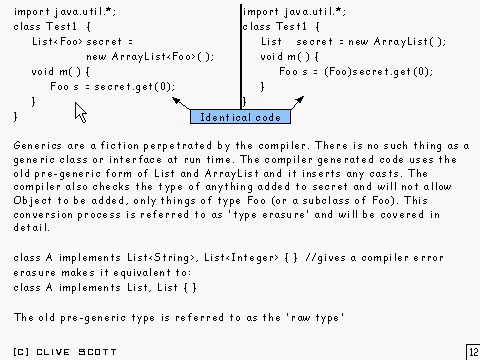
mouse_move(284, 112)
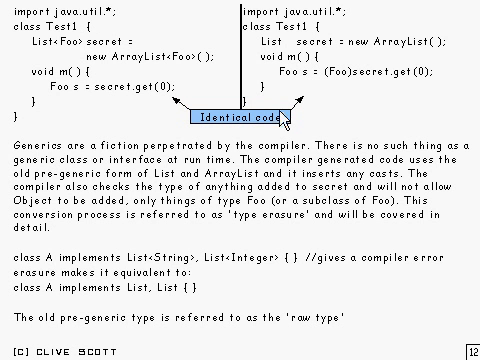
mouse_move(326, 100)
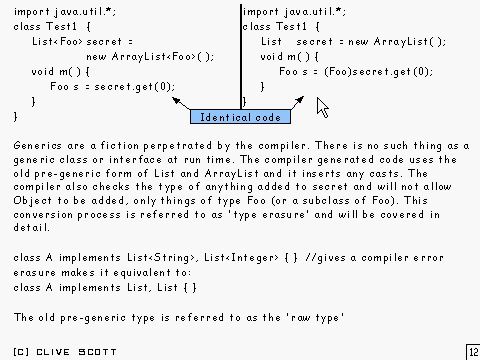
mouse_move(92, 96)
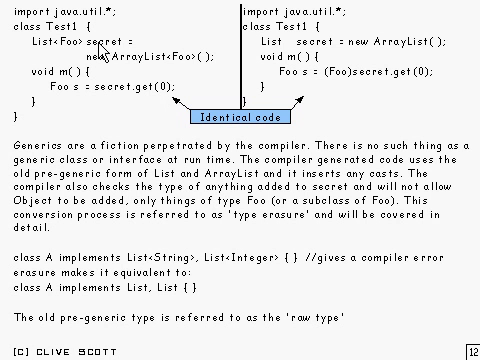
mouse_move(382, 110)
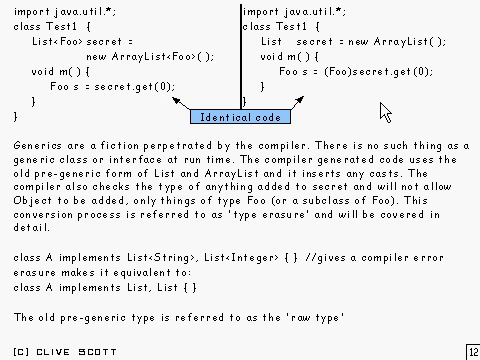
mouse_move(384, 112)
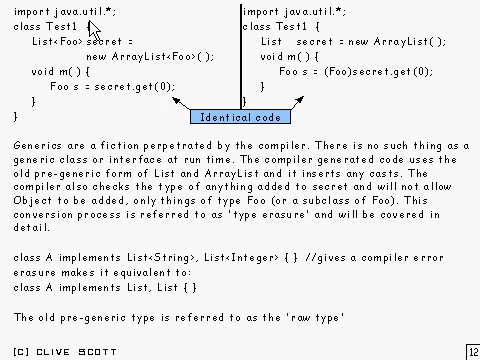
mouse_move(36, 120)
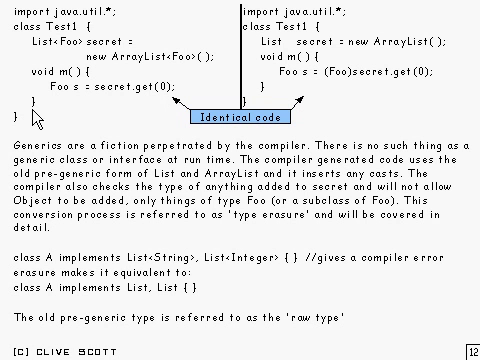
mouse_move(318, 140)
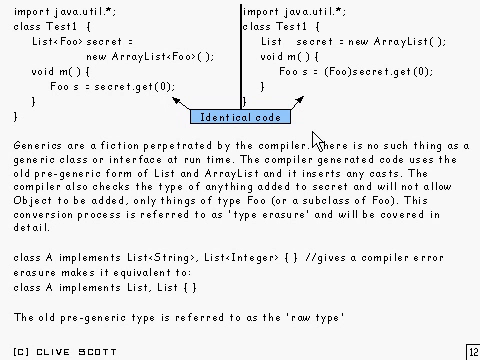
mouse_move(350, 140)
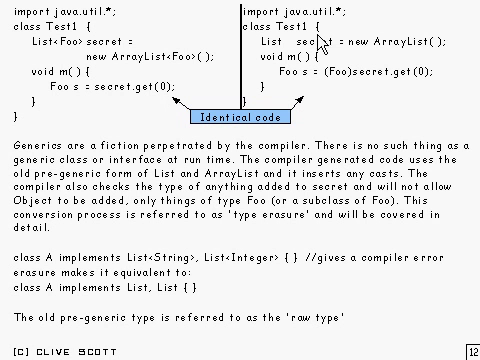
mouse_move(98, 114)
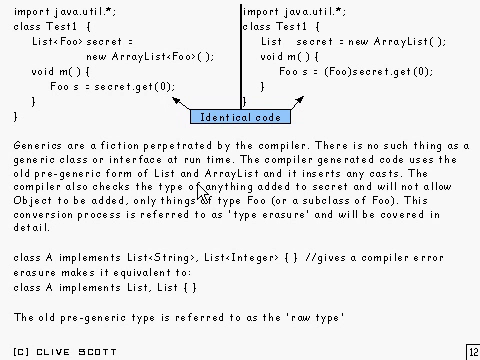
mouse_move(204, 192)
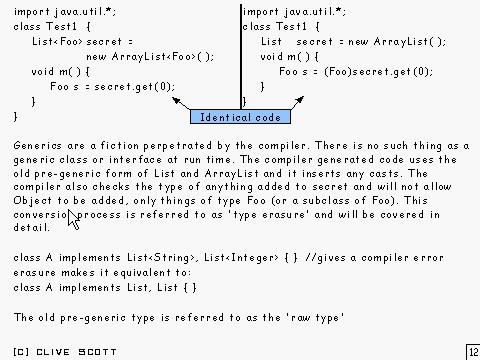
mouse_move(130, 196)
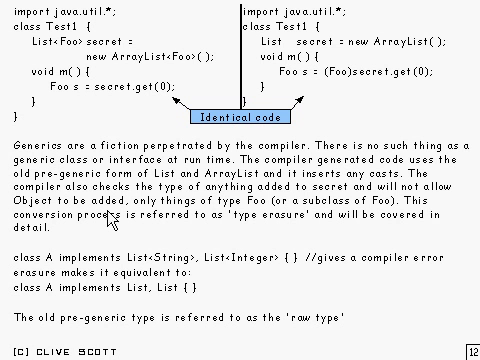
mouse_move(108, 218)
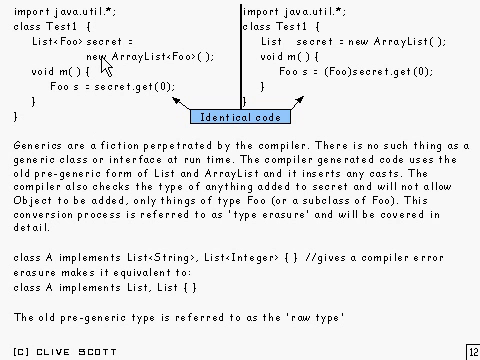
mouse_move(100, 70)
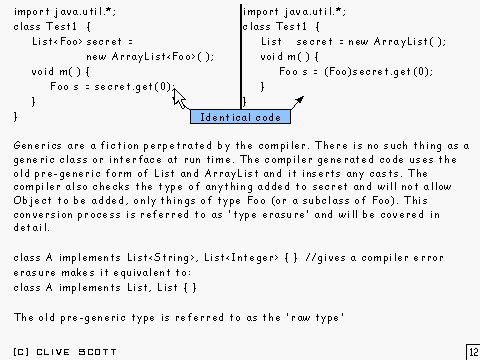
mouse_move(258, 284)
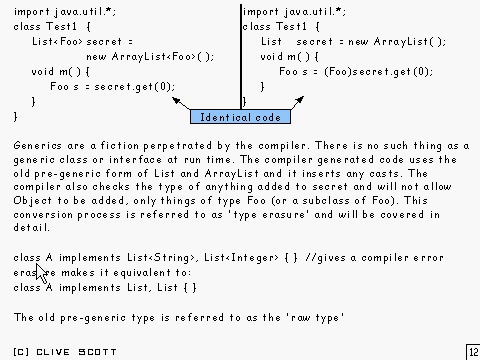
mouse_move(48, 272)
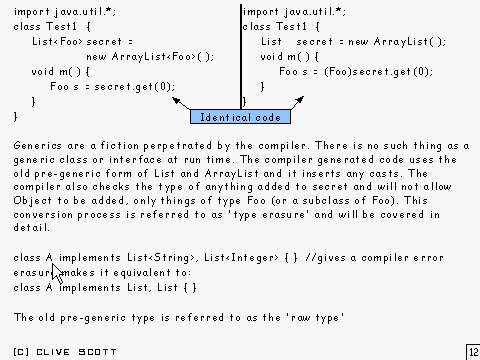
mouse_move(184, 282)
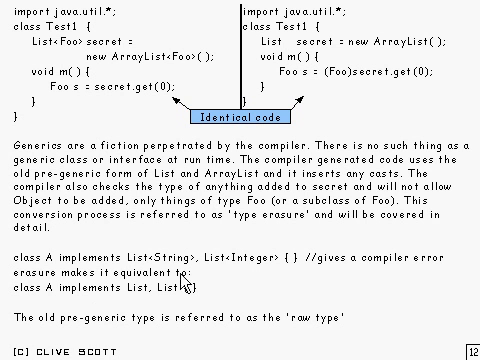
mouse_move(182, 282)
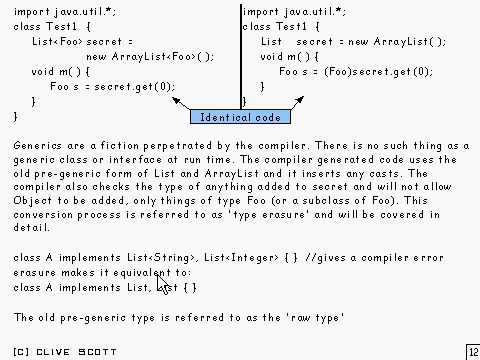
mouse_move(122, 304)
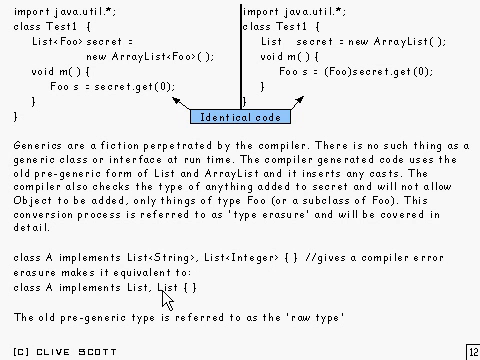
mouse_move(248, 292)
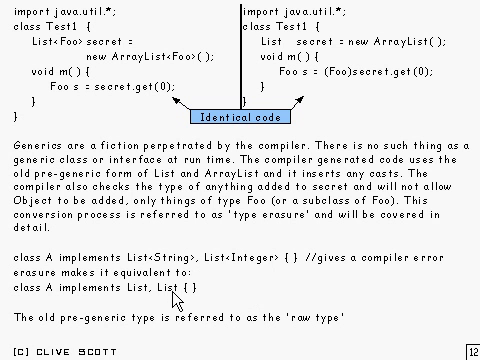
mouse_move(172, 302)
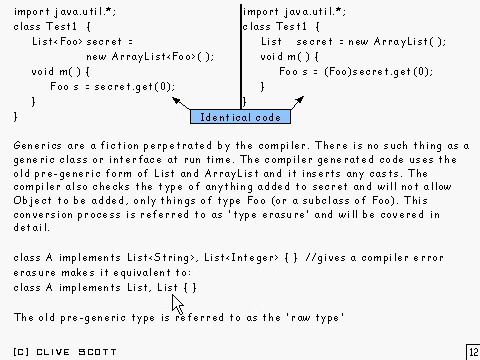
mouse_move(176, 292)
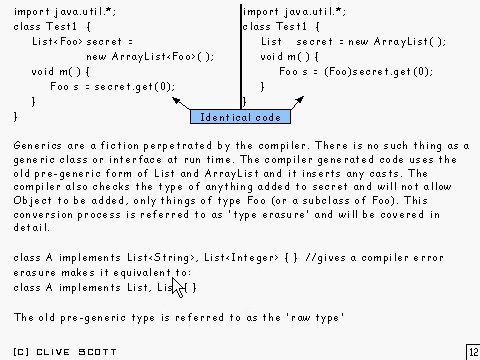